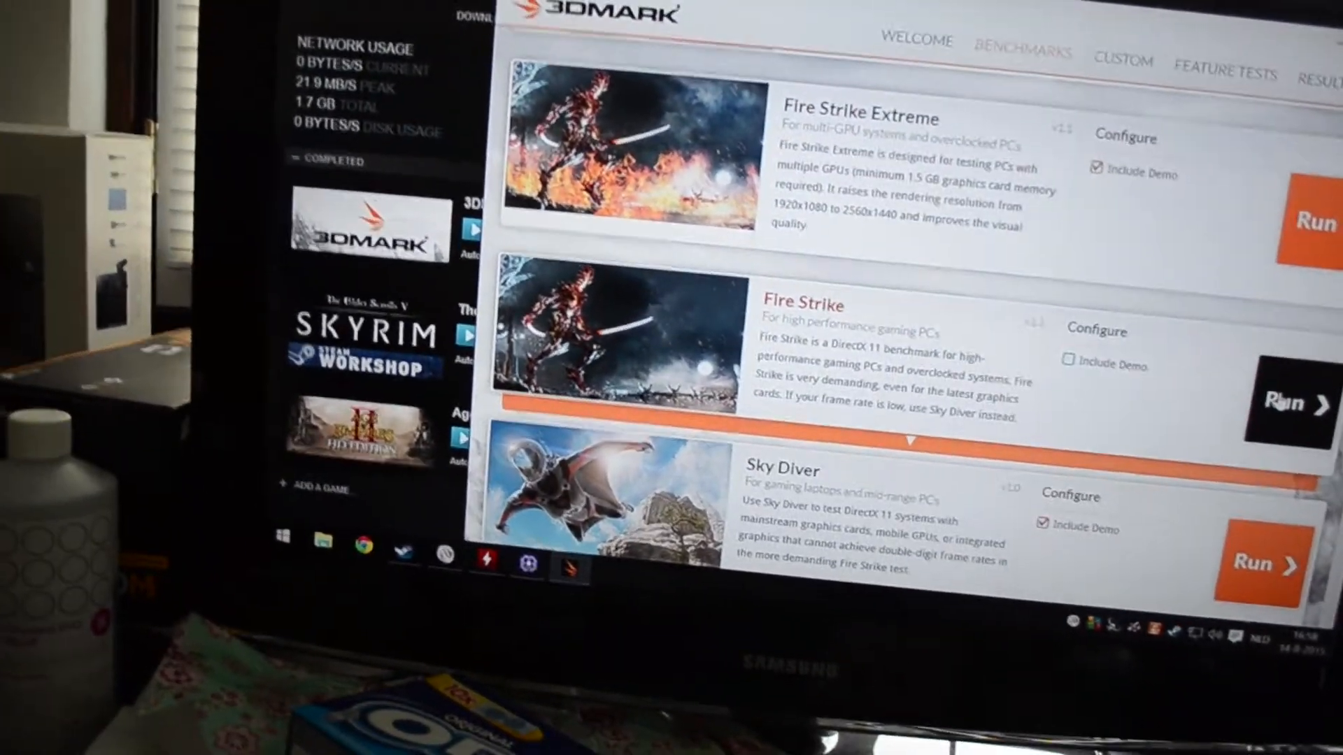
Step: Run the Fire Strike benchmark from the 3DMark Benchmarks page to load Graphics Test 1
click(1284, 404)
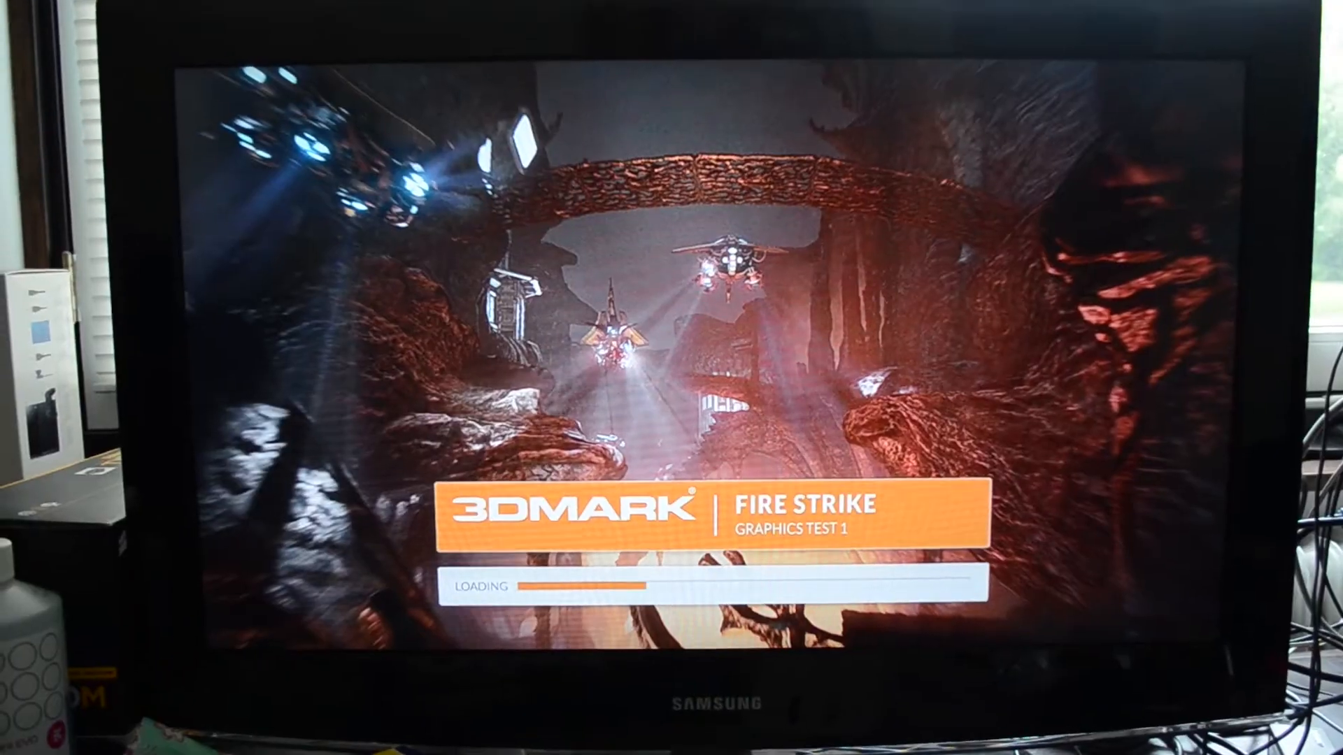